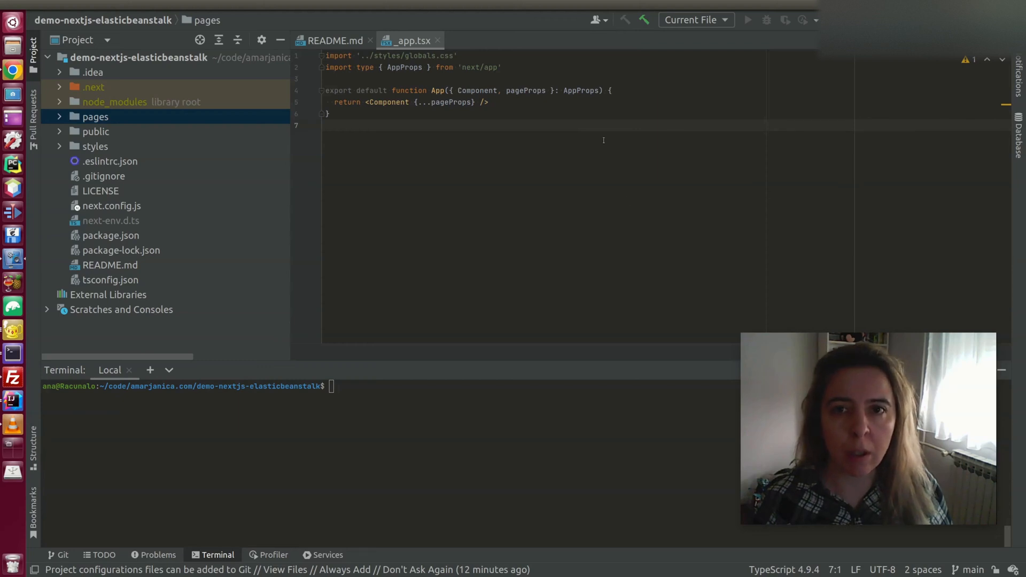
mouse_move(191, 81)
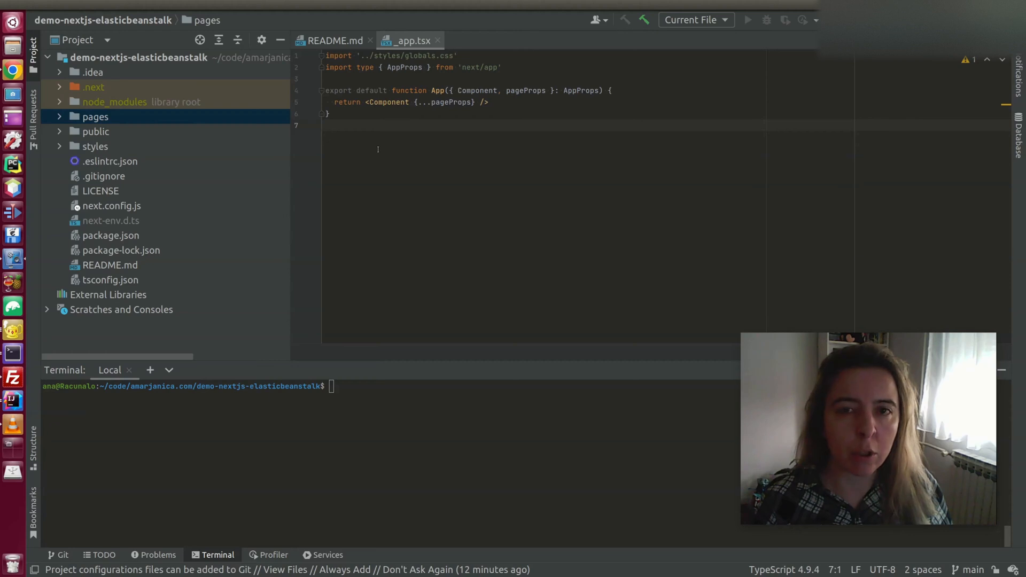
mouse_move(129, 64)
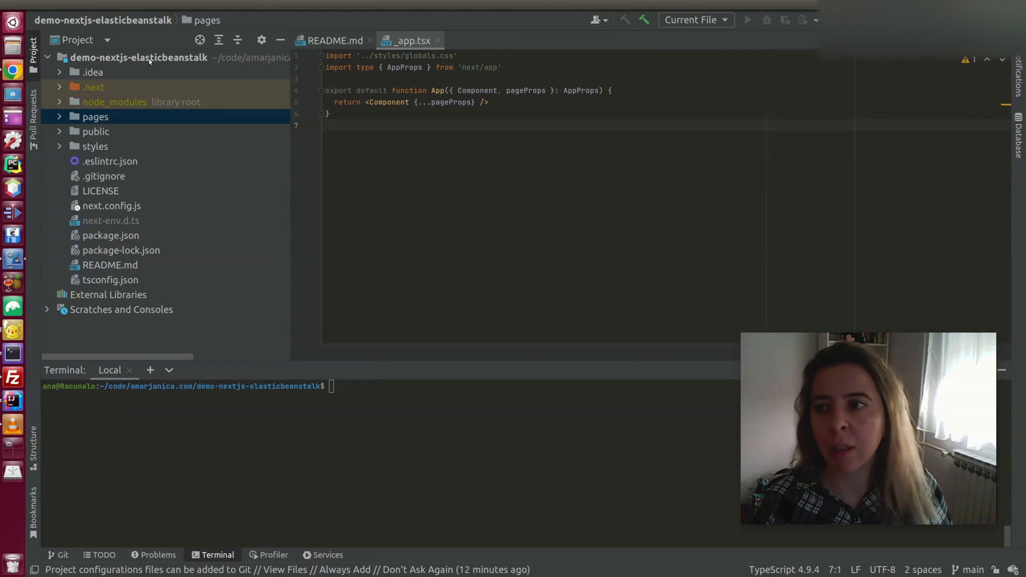
mouse_move(117, 71)
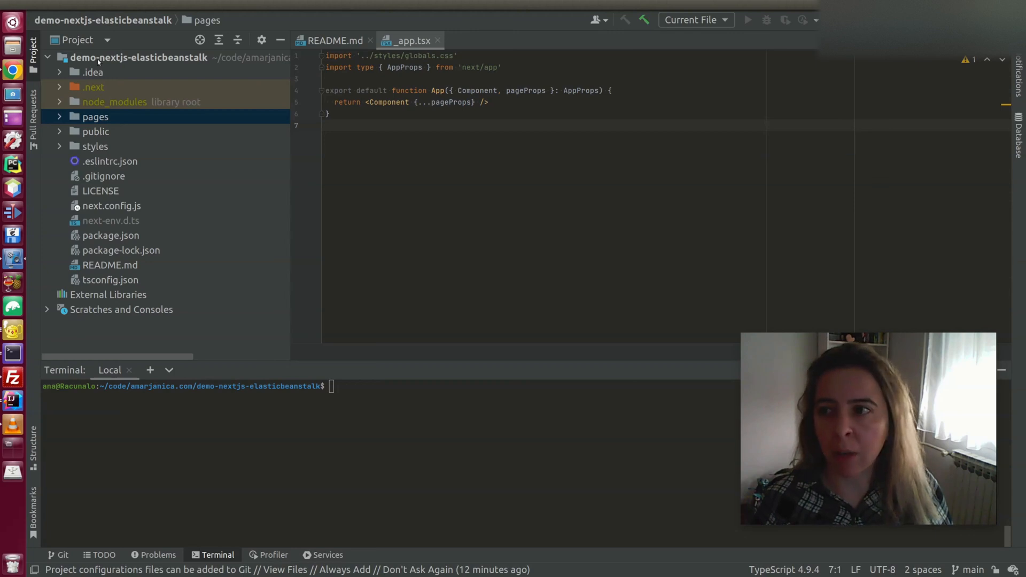
Bring up the Elastic Beanstalk console welcome page in Chrome
click(138, 57)
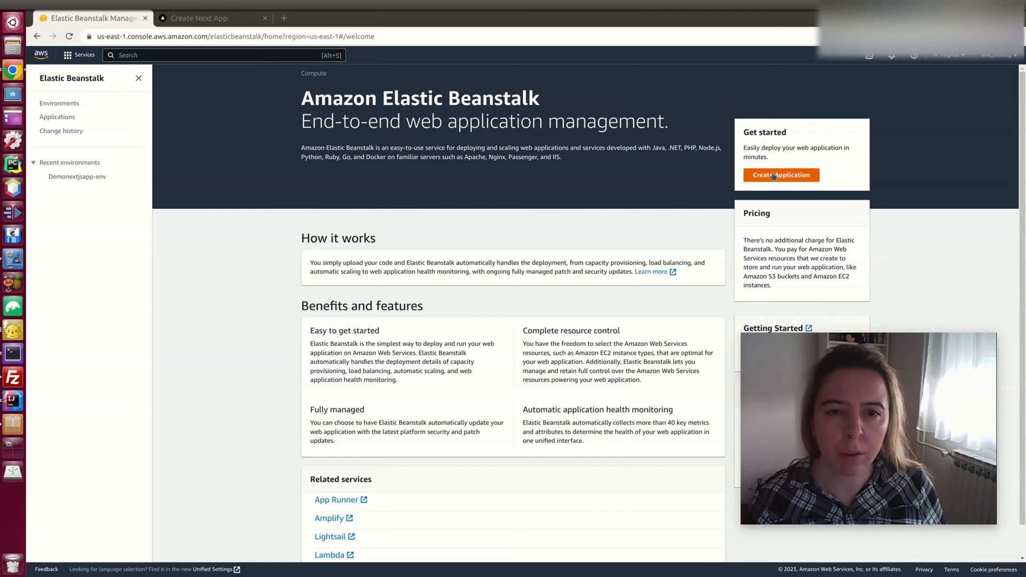
Begin a new web application and name it 'mydemoapp'
click(781, 174)
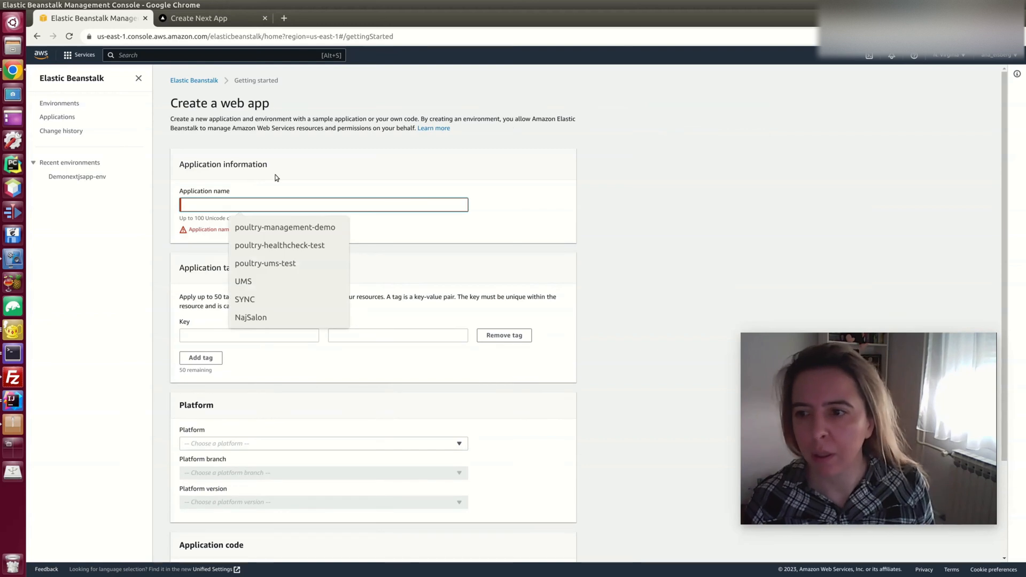
text(demo)
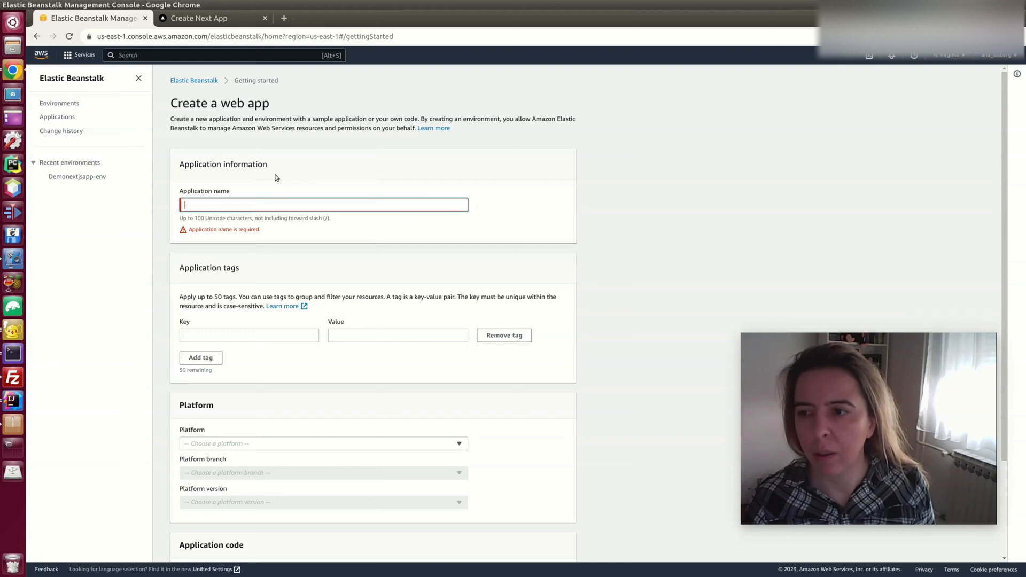
text(mydemoapp)
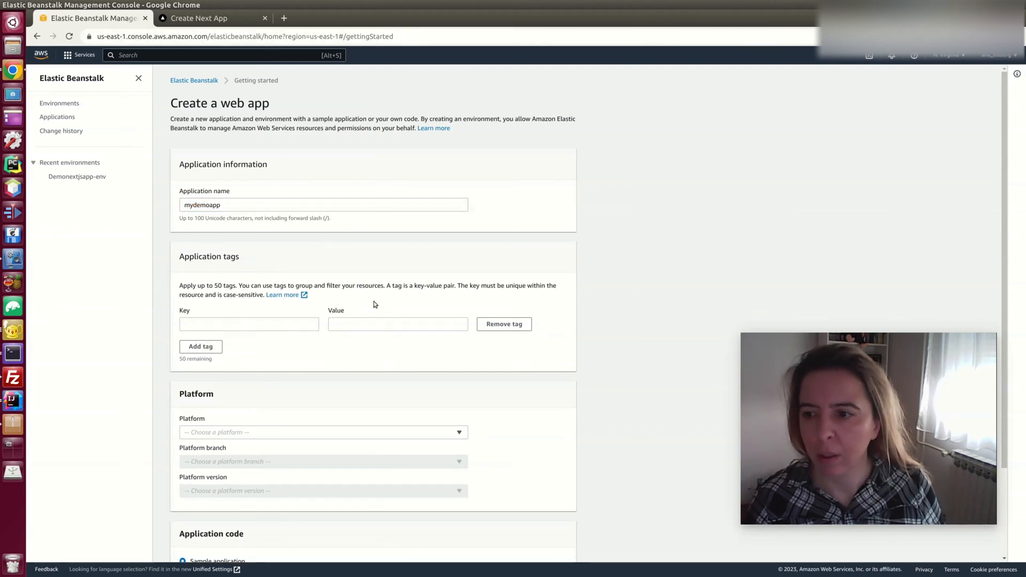
Choose the Node.js platform and the option to upload your own code
click(323, 432)
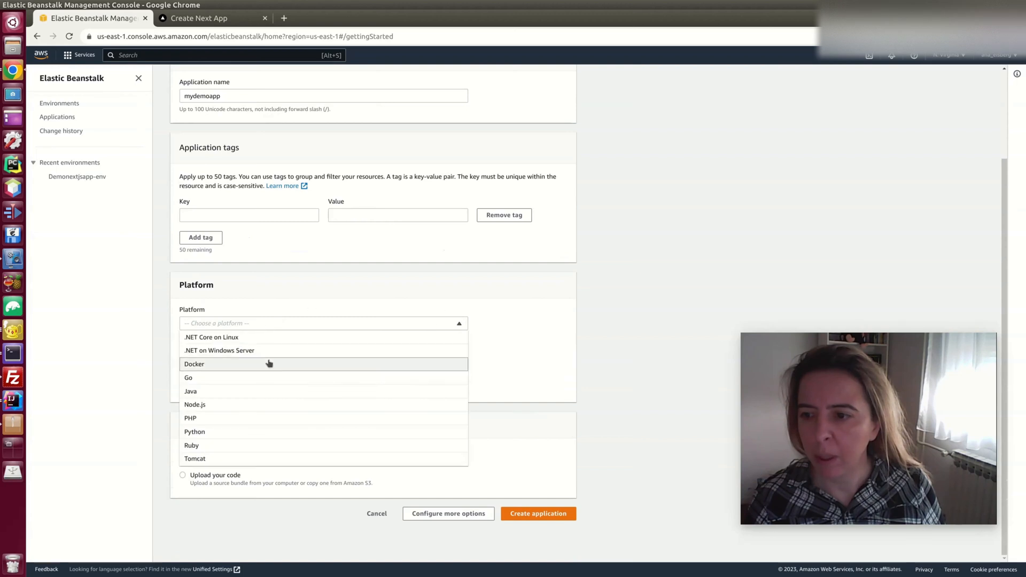
mouse_move(219, 391)
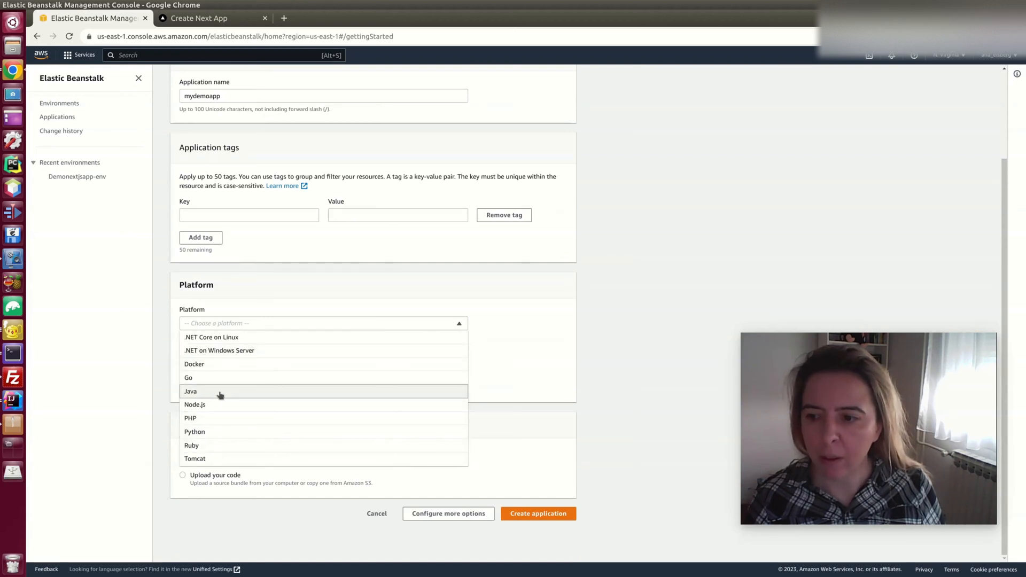
click(194, 404)
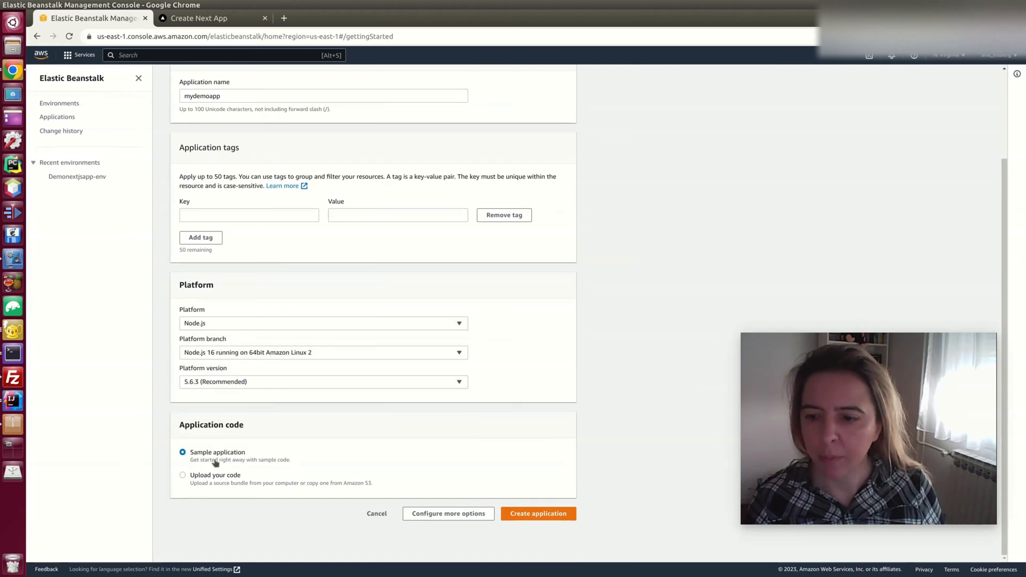
click(183, 411)
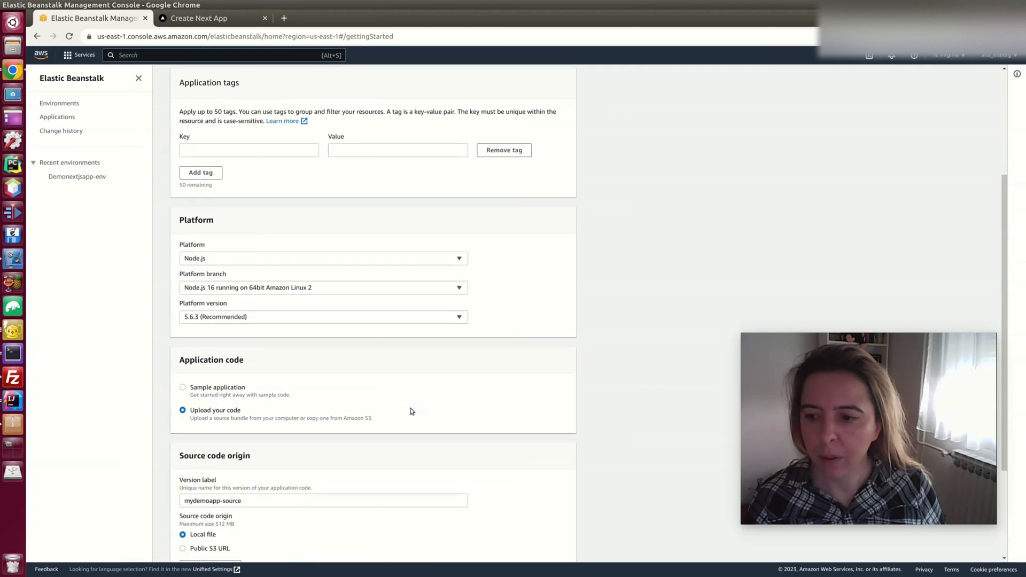
scroll(down, 3)
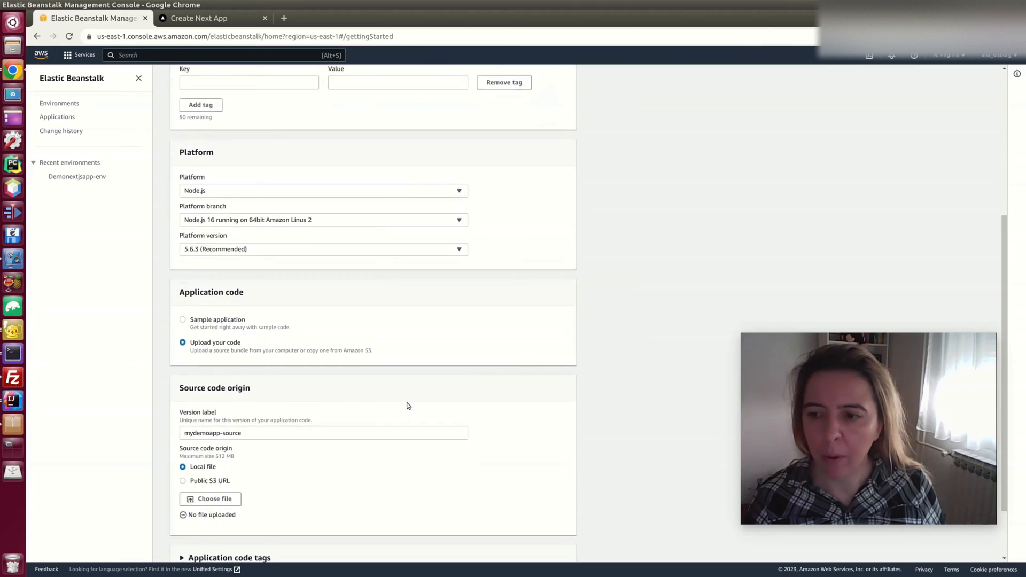
scroll(down, 3)
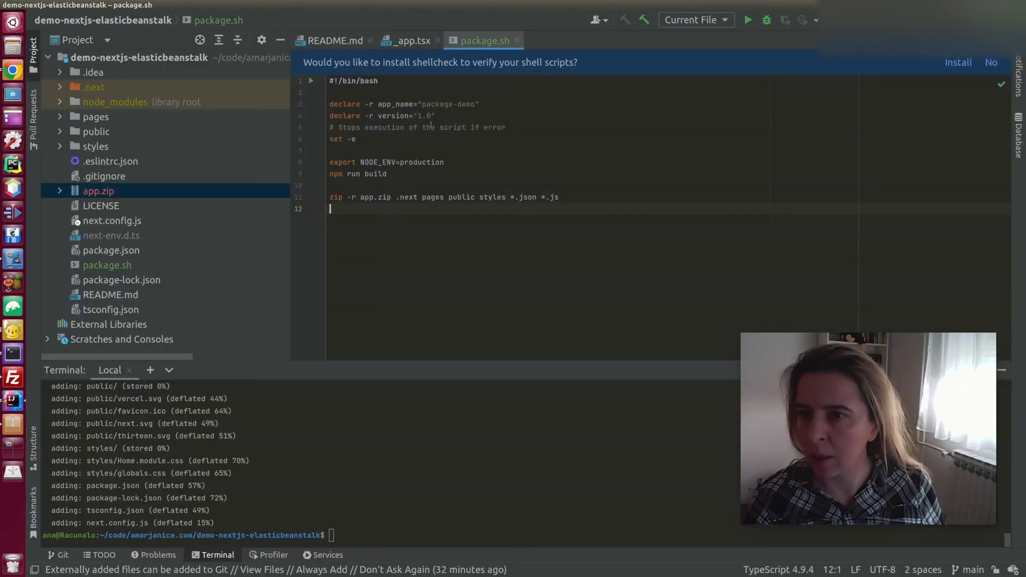
key(ctrl+a)
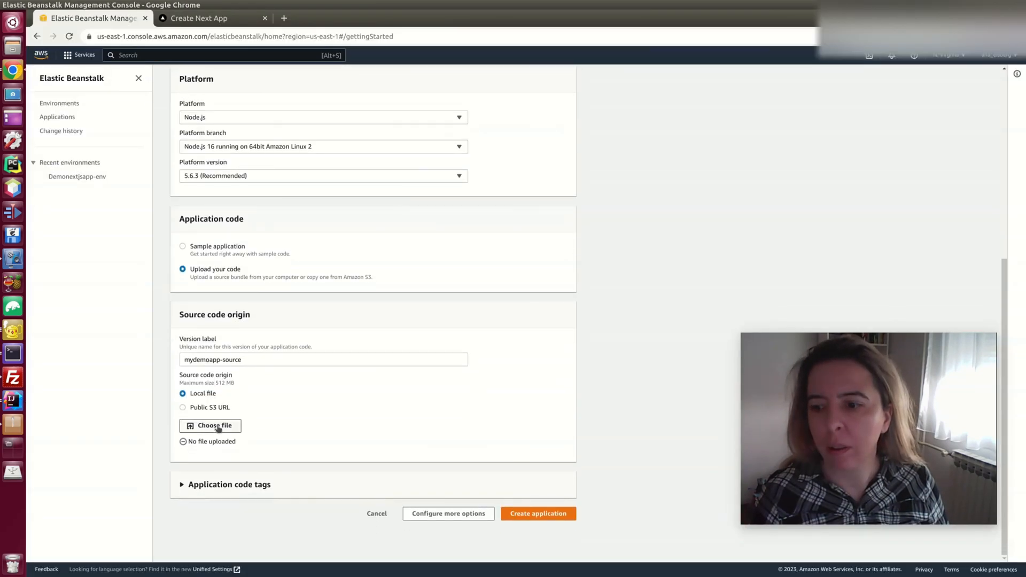
Upload app.zip as the source bundle and create the mydemoapp application
click(211, 425)
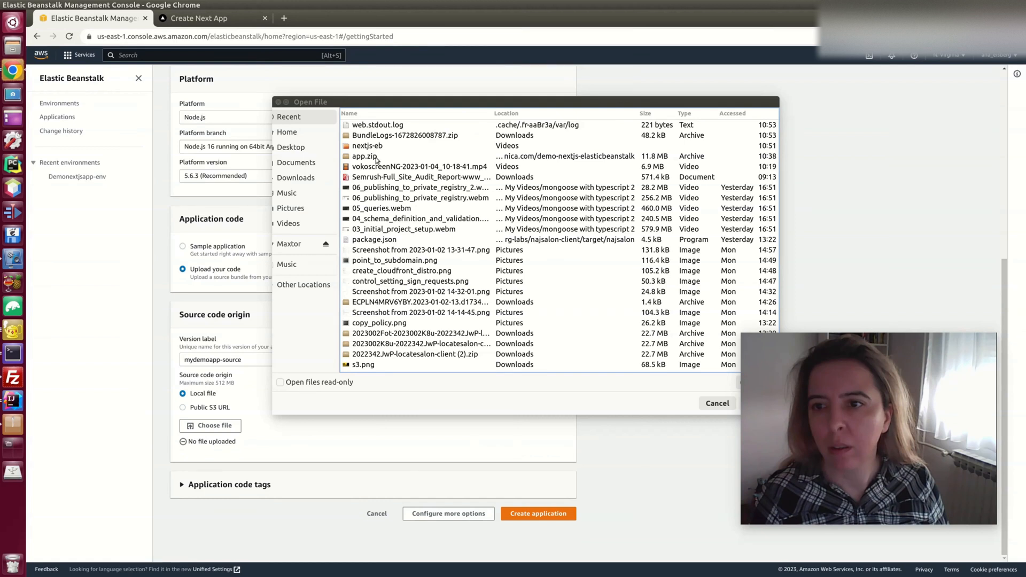
double_click(364, 156)
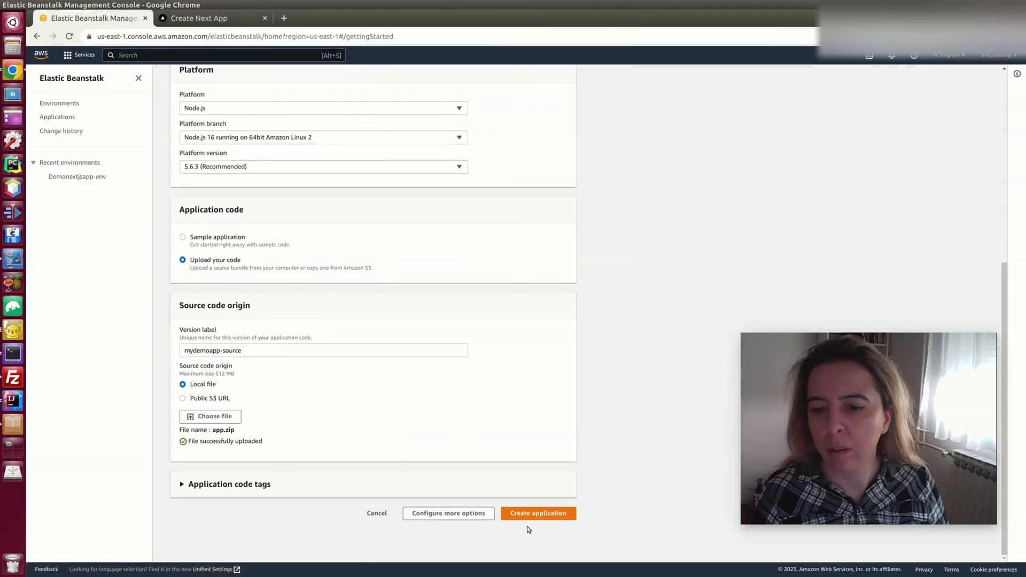
click(537, 513)
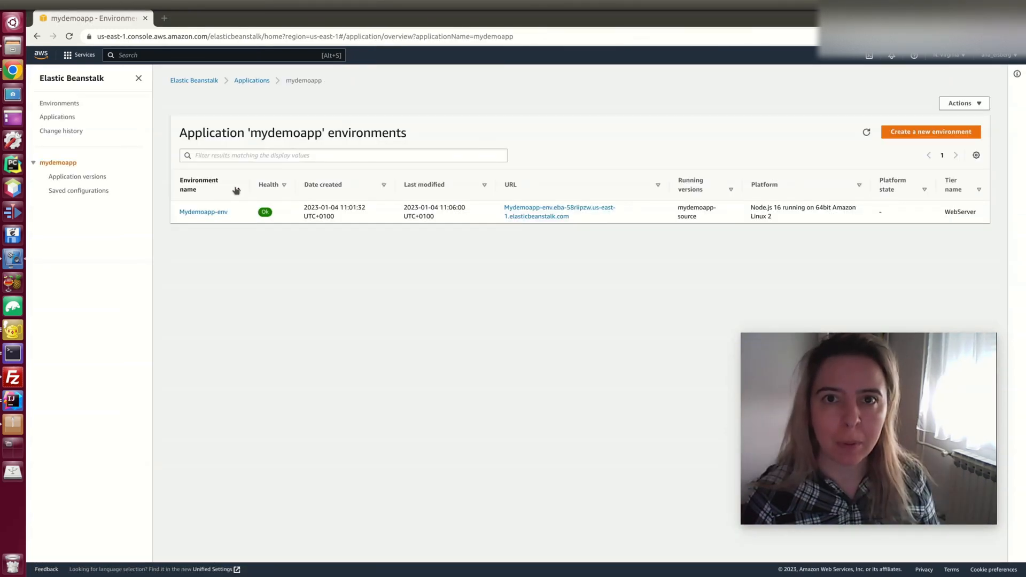
Visit the Mydemoapp-env environment URL to view the deployed site
click(203, 186)
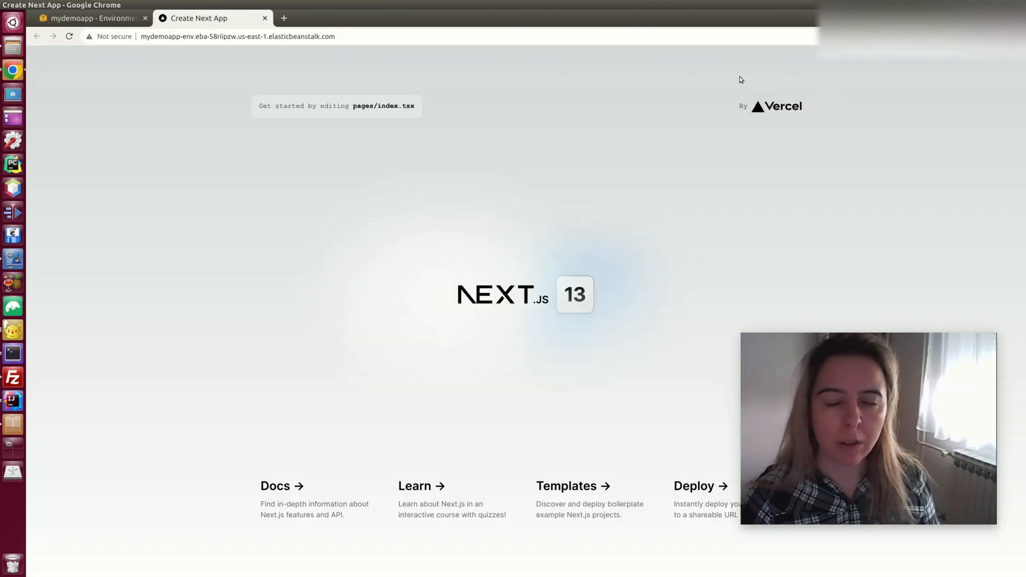
mouse_move(473, 408)
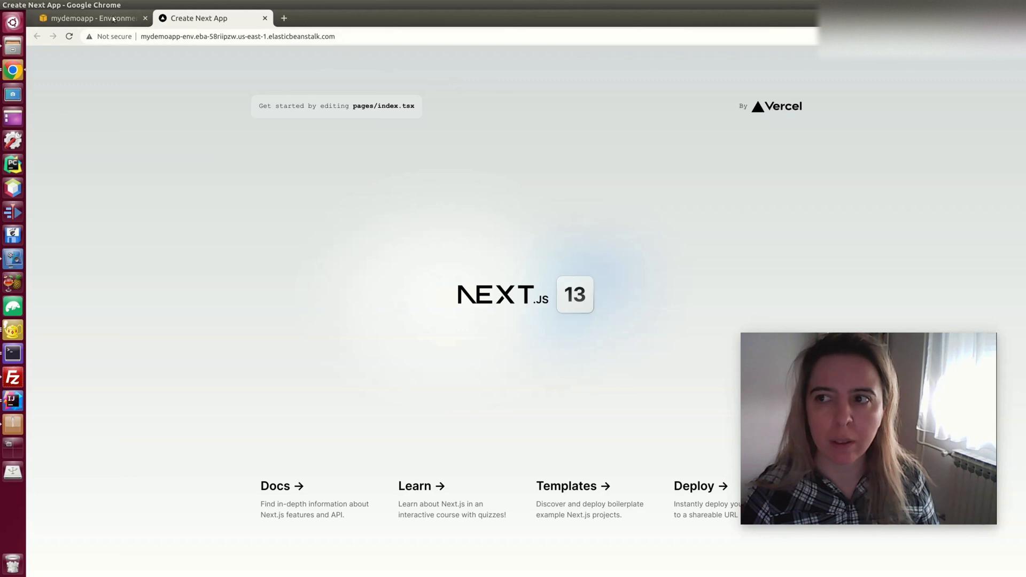
Return from the live Next.js 13 page to the mydemoapp environments list
click(92, 18)
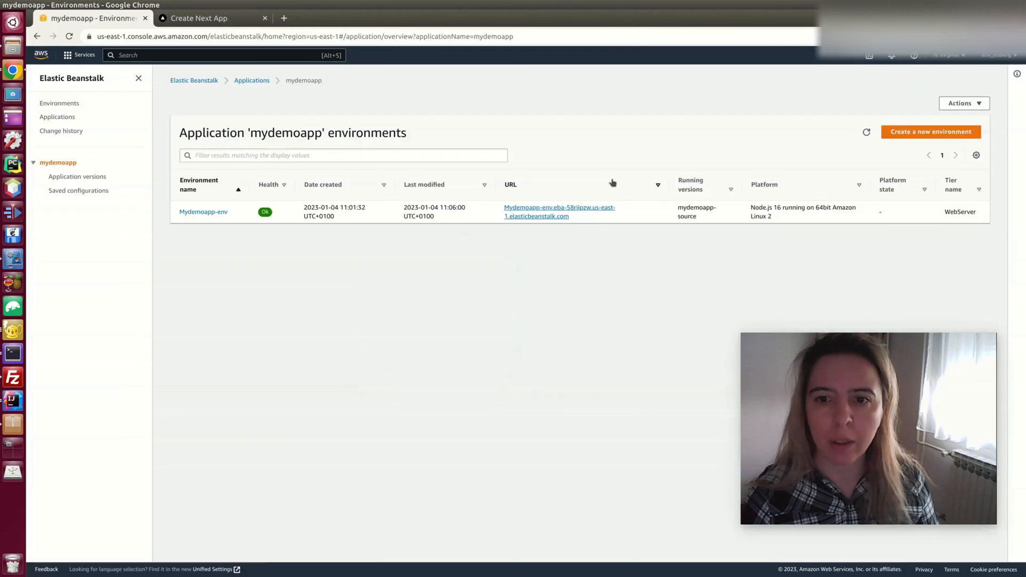